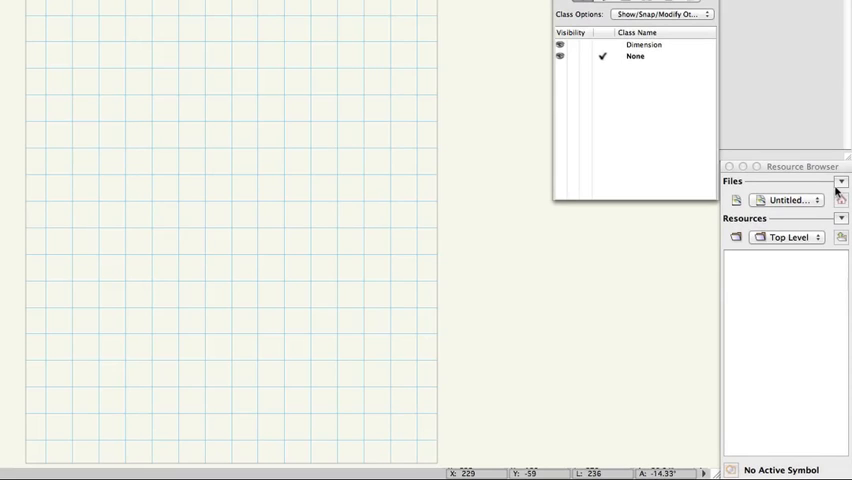
Bring up the library file chooser from the Resource Browser, landing in the Textures folder
left_click(840, 182)
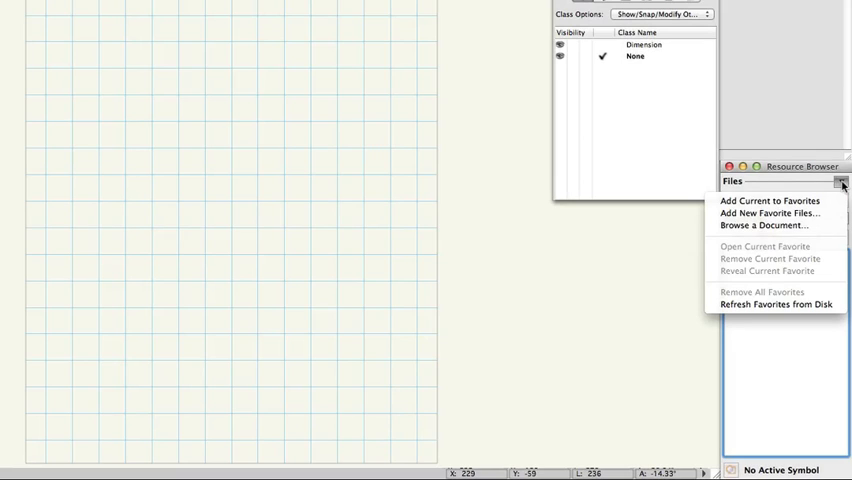
mouse_move(832, 188)
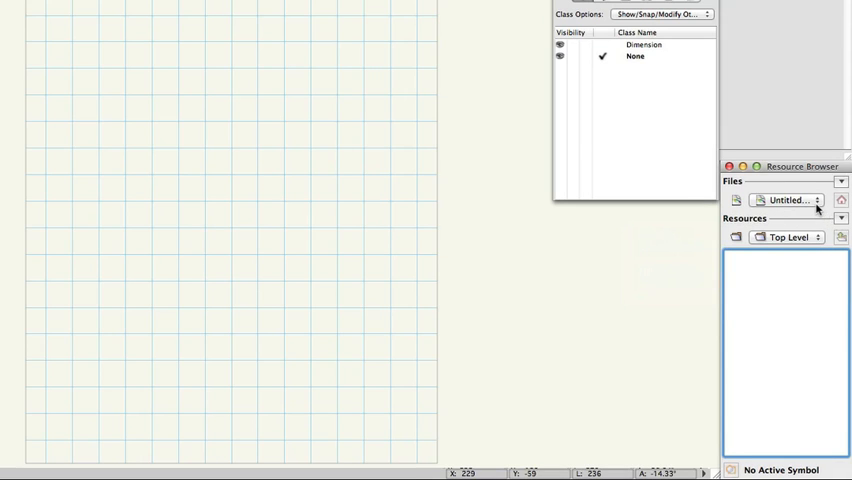
left_click(816, 200)
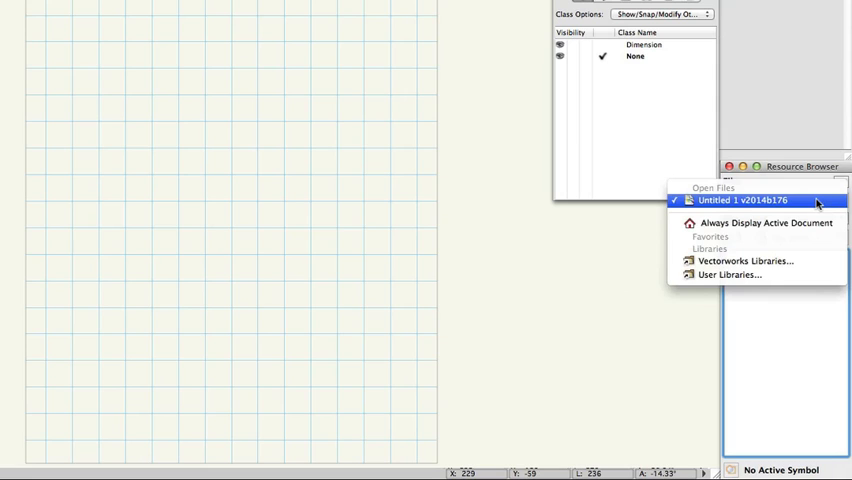
mouse_move(756, 260)
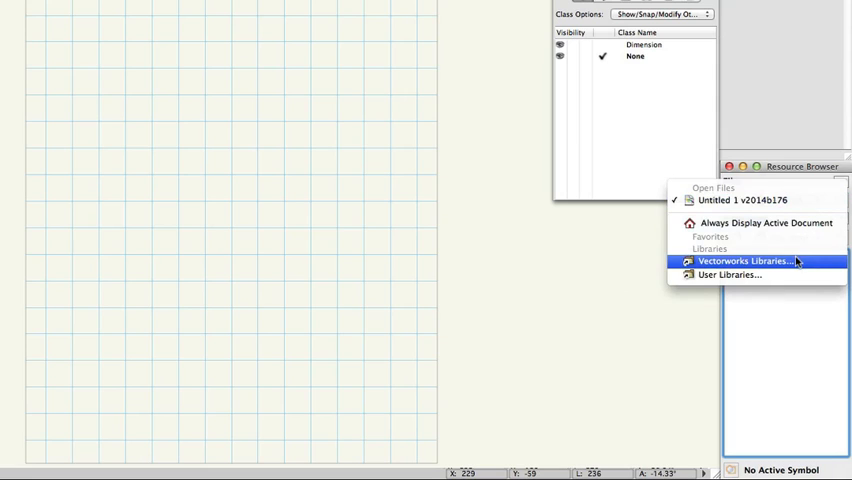
left_click(756, 260)
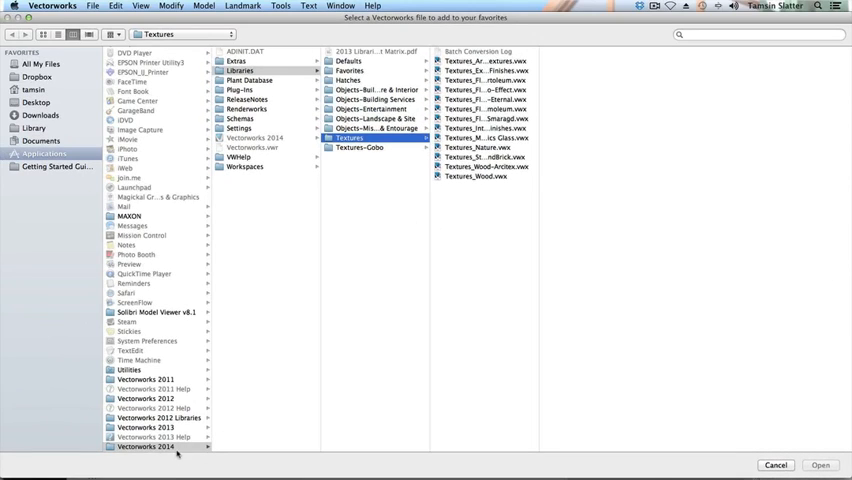
Go back to the Libraries folder and dismiss the file chooser without adding anything
left_click(148, 448)
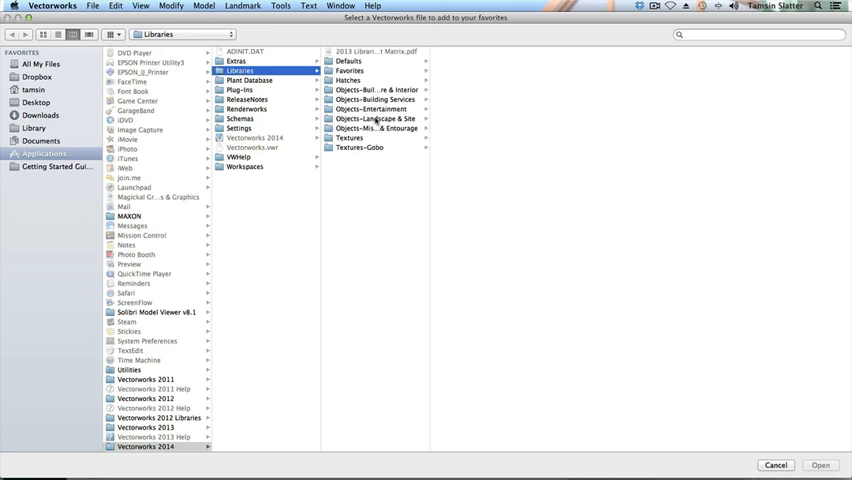
left_click(372, 118)
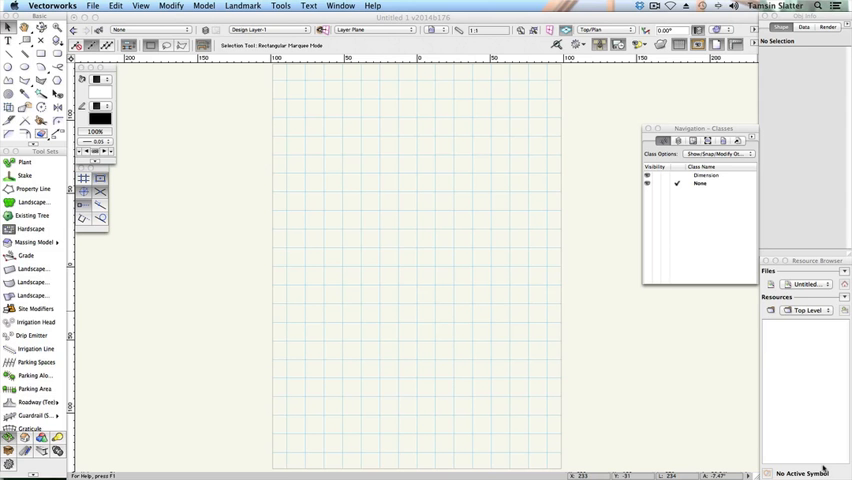
Add the photorealistic plant image files from the Plant Images folder as favourites
left_click(844, 272)
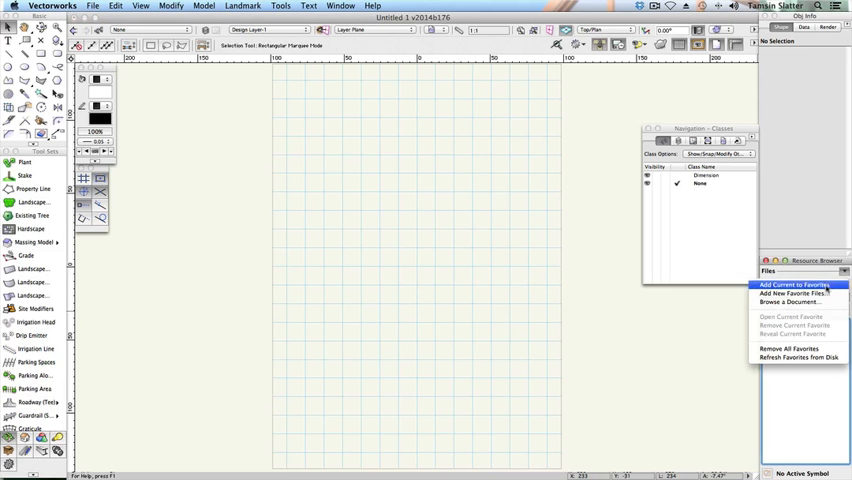
left_click(792, 292)
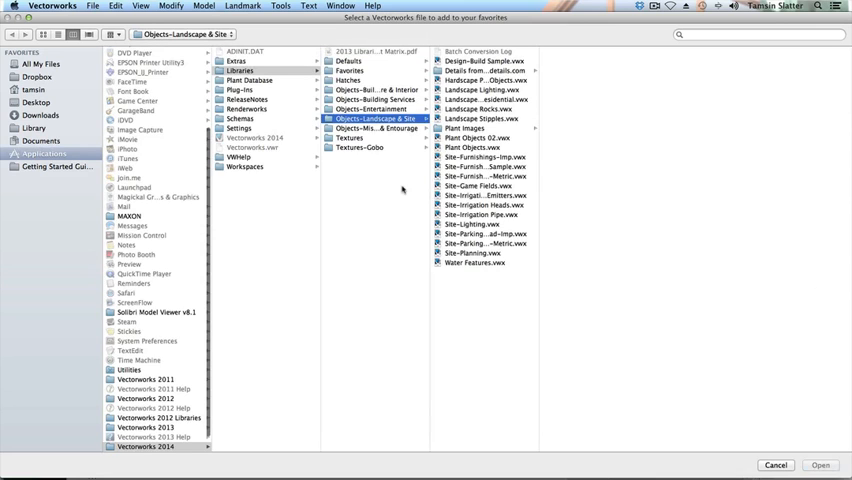
left_click(468, 128)
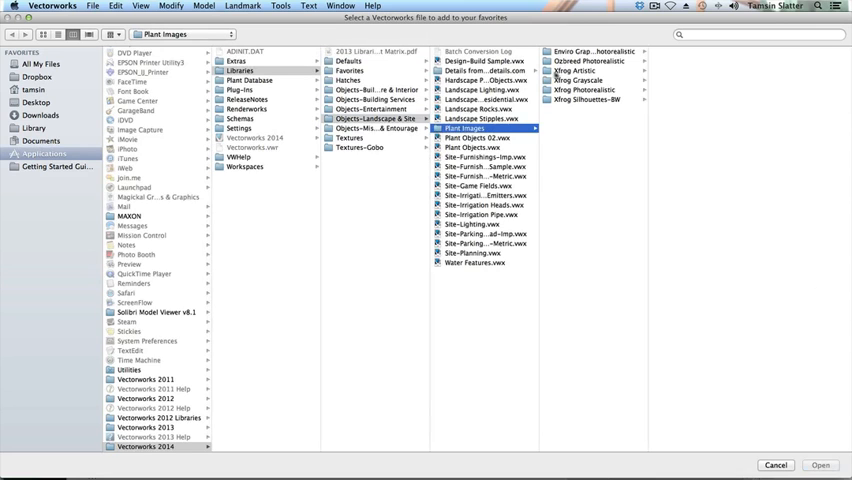
left_click(584, 88)
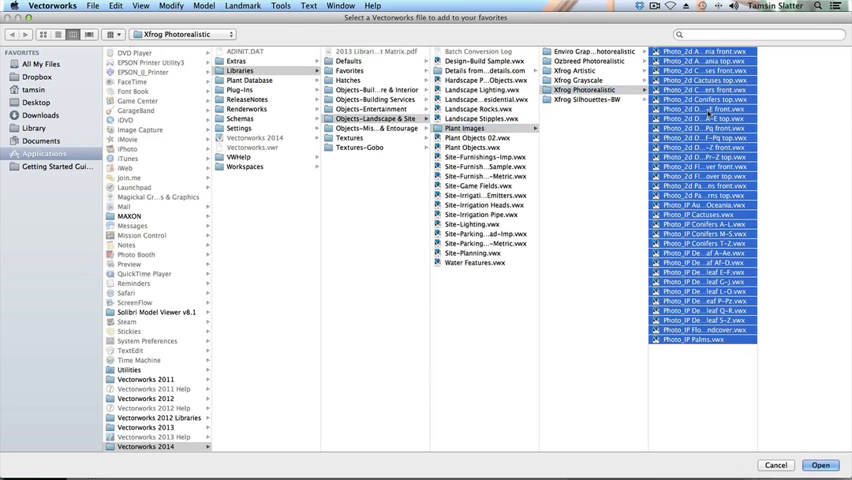
left_click(820, 464)
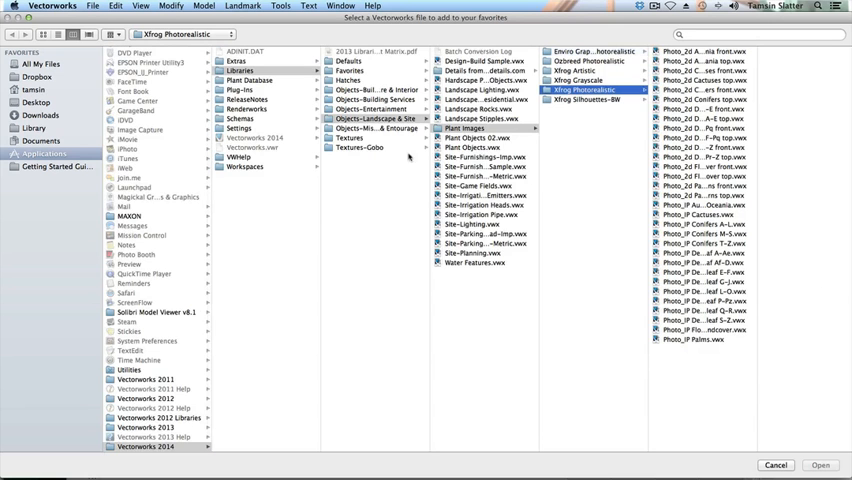
left_click(348, 136)
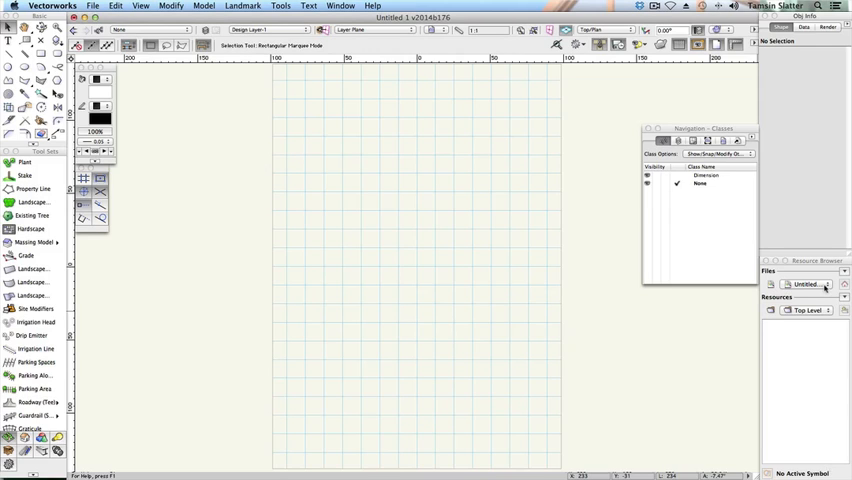
Switch the Resource Browser to the landscape favourite file to list its resources
left_click(844, 272)
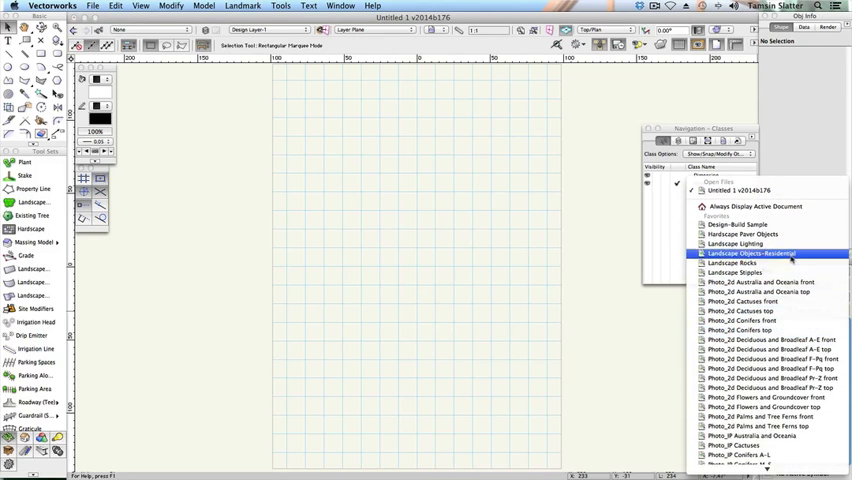
left_click(752, 252)
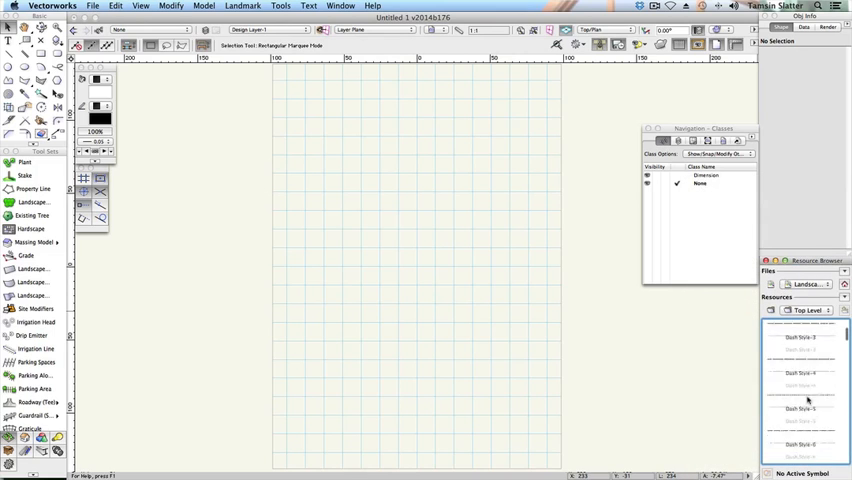